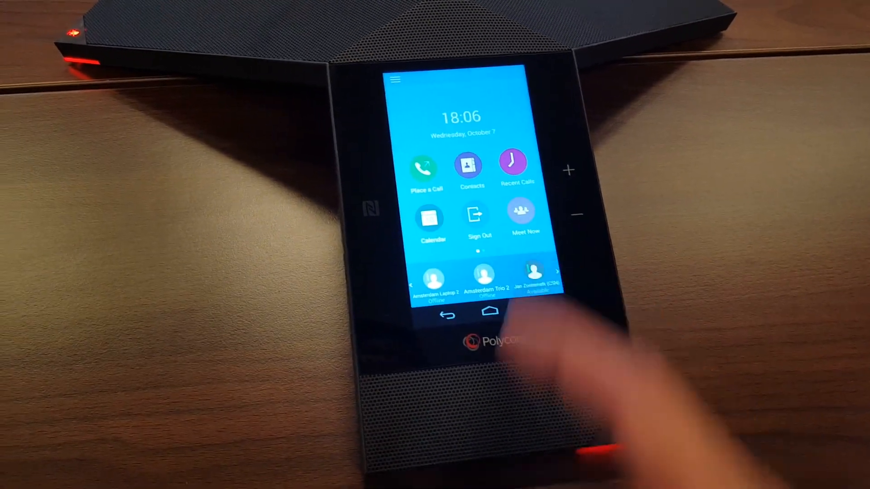
- Call the available favourite contact from their buddy tile in the favourites strip
{"action": "left_click", "coordinate": [532, 278]}
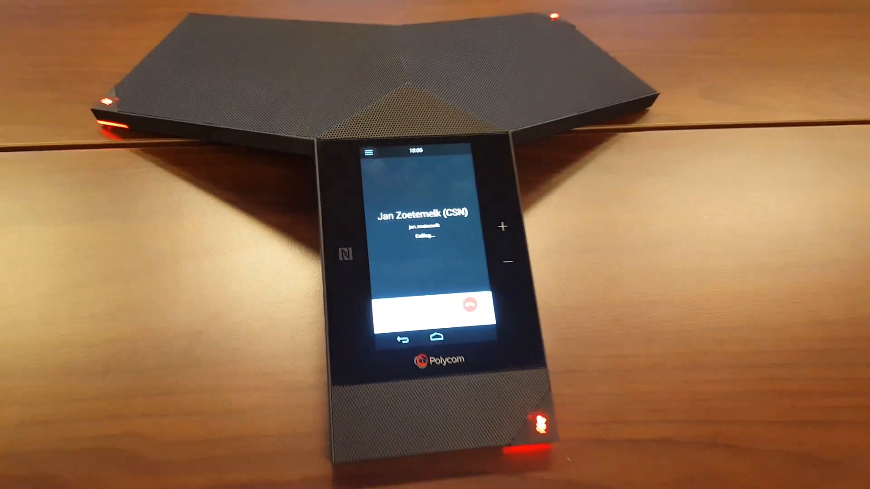